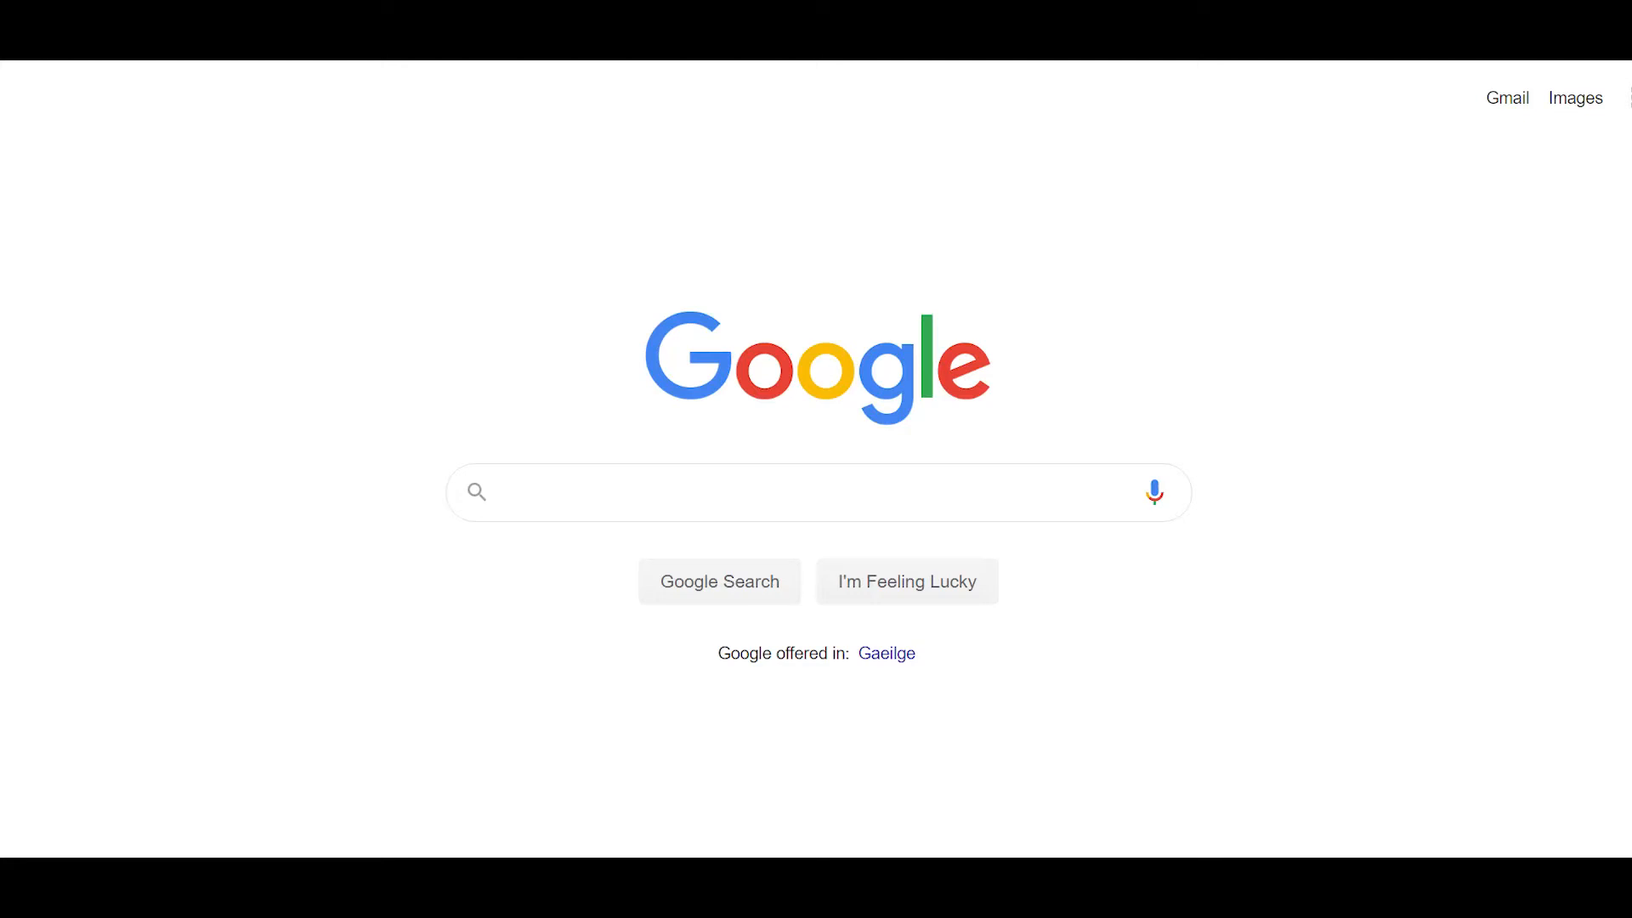
Search Google for 'careers' to reach CareersPortal.ie
{"action": "type", "text": "careers"}
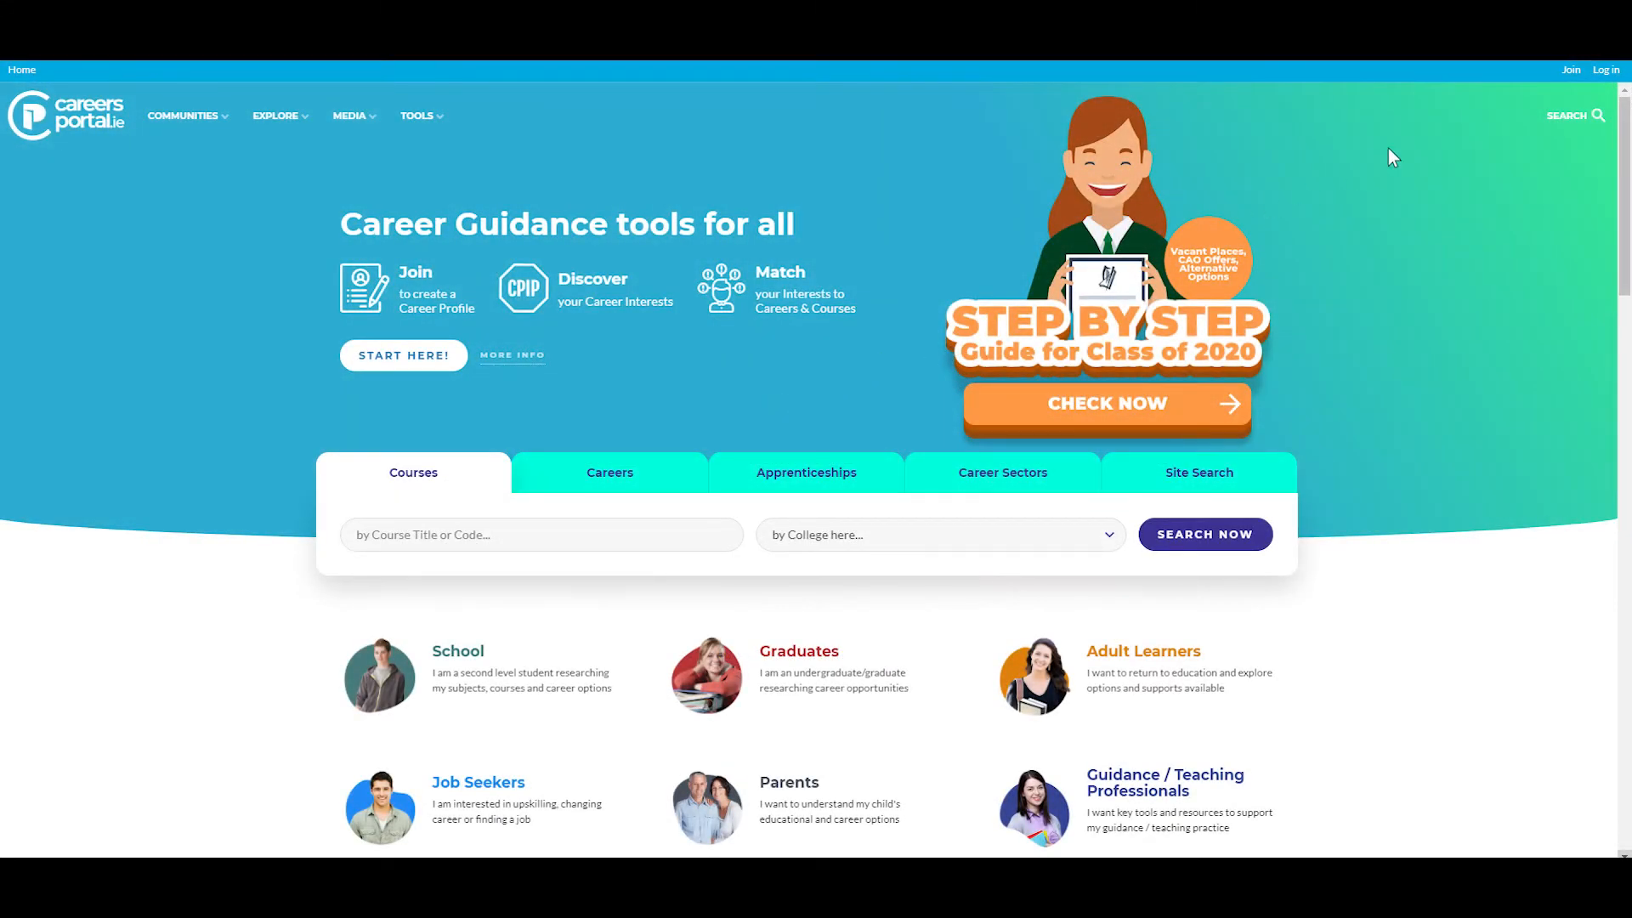
Create a second-level school student account with the privacy policy accepted
{"action": "left_click", "coordinate": [1570, 70]}
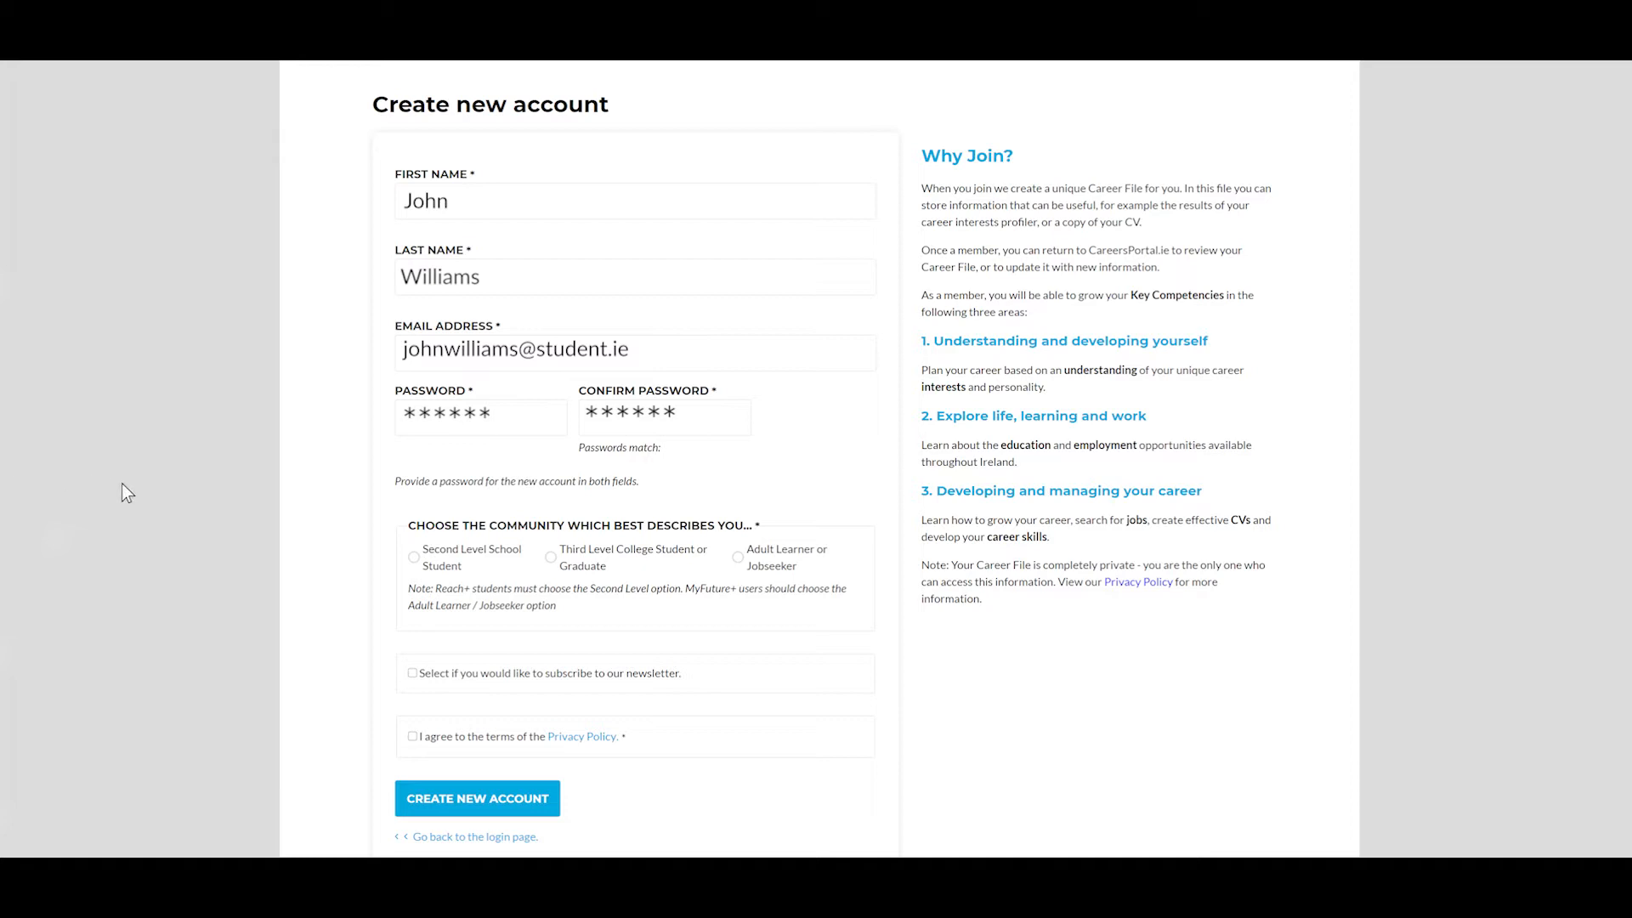
{"action": "left_click", "coordinate": [414, 557]}
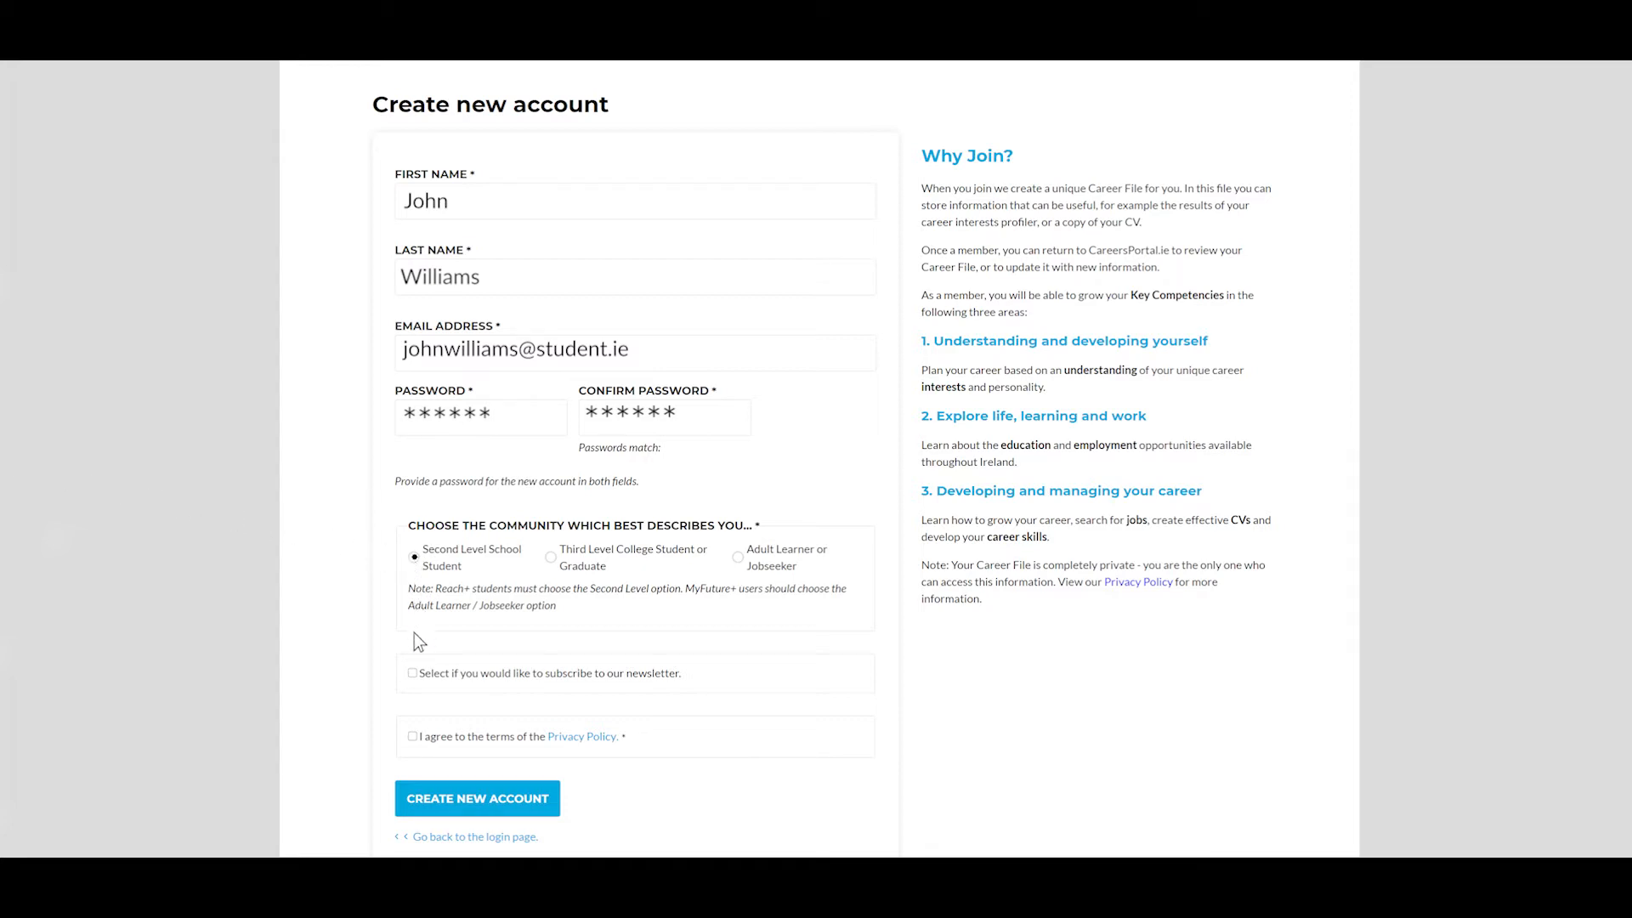
{"action": "left_click", "coordinate": [412, 736]}
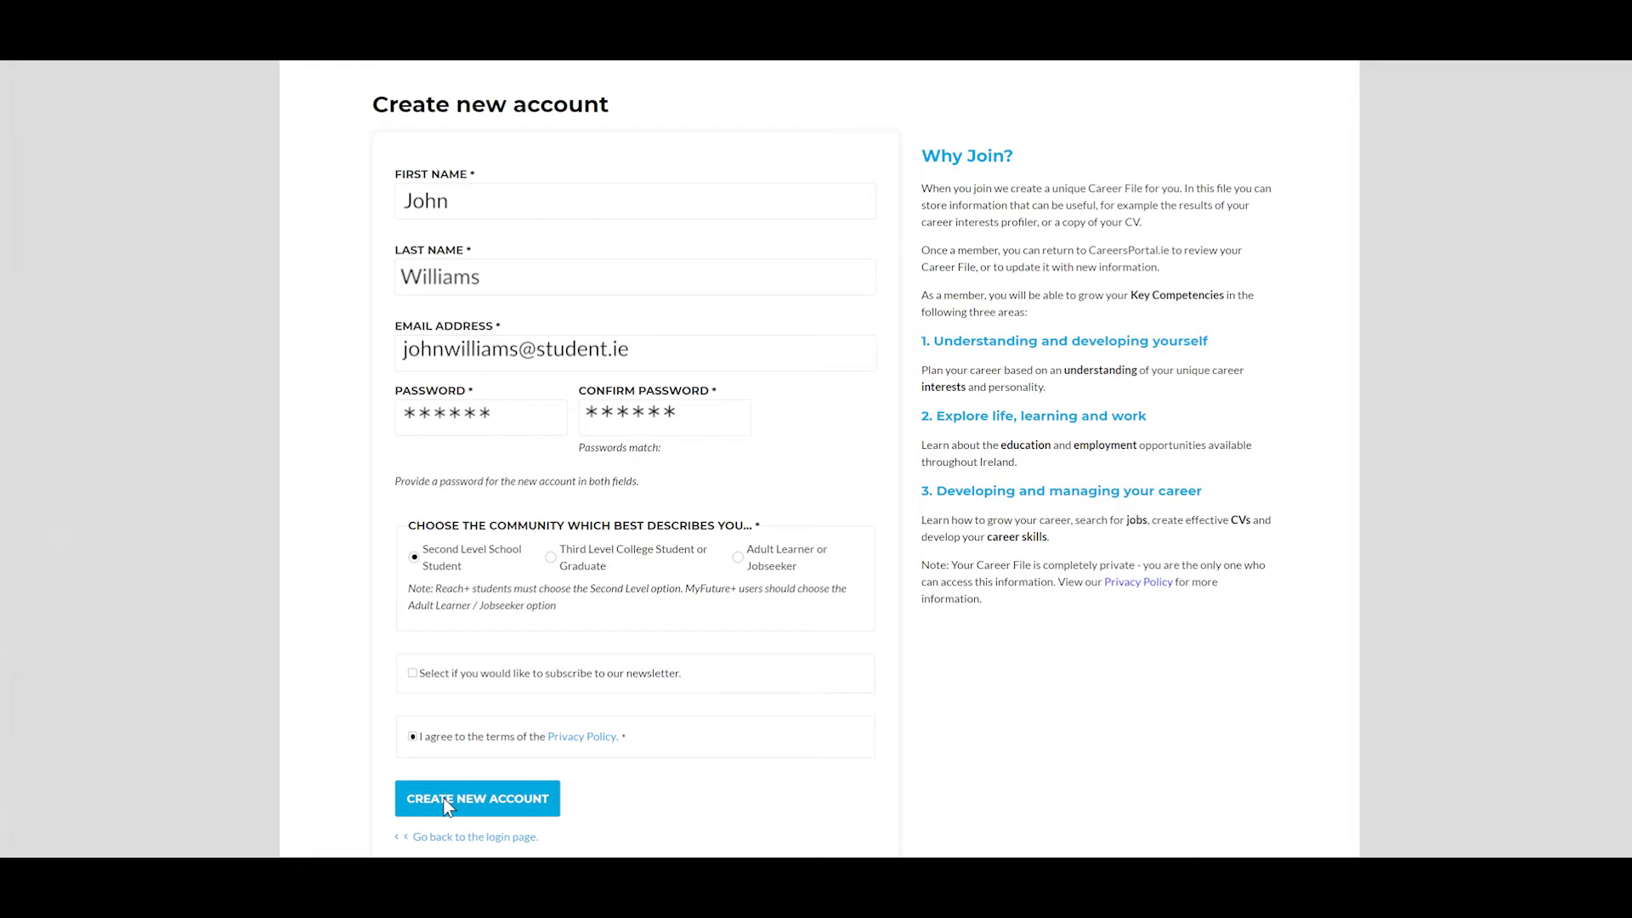
{"action": "left_click", "coordinate": [476, 798]}
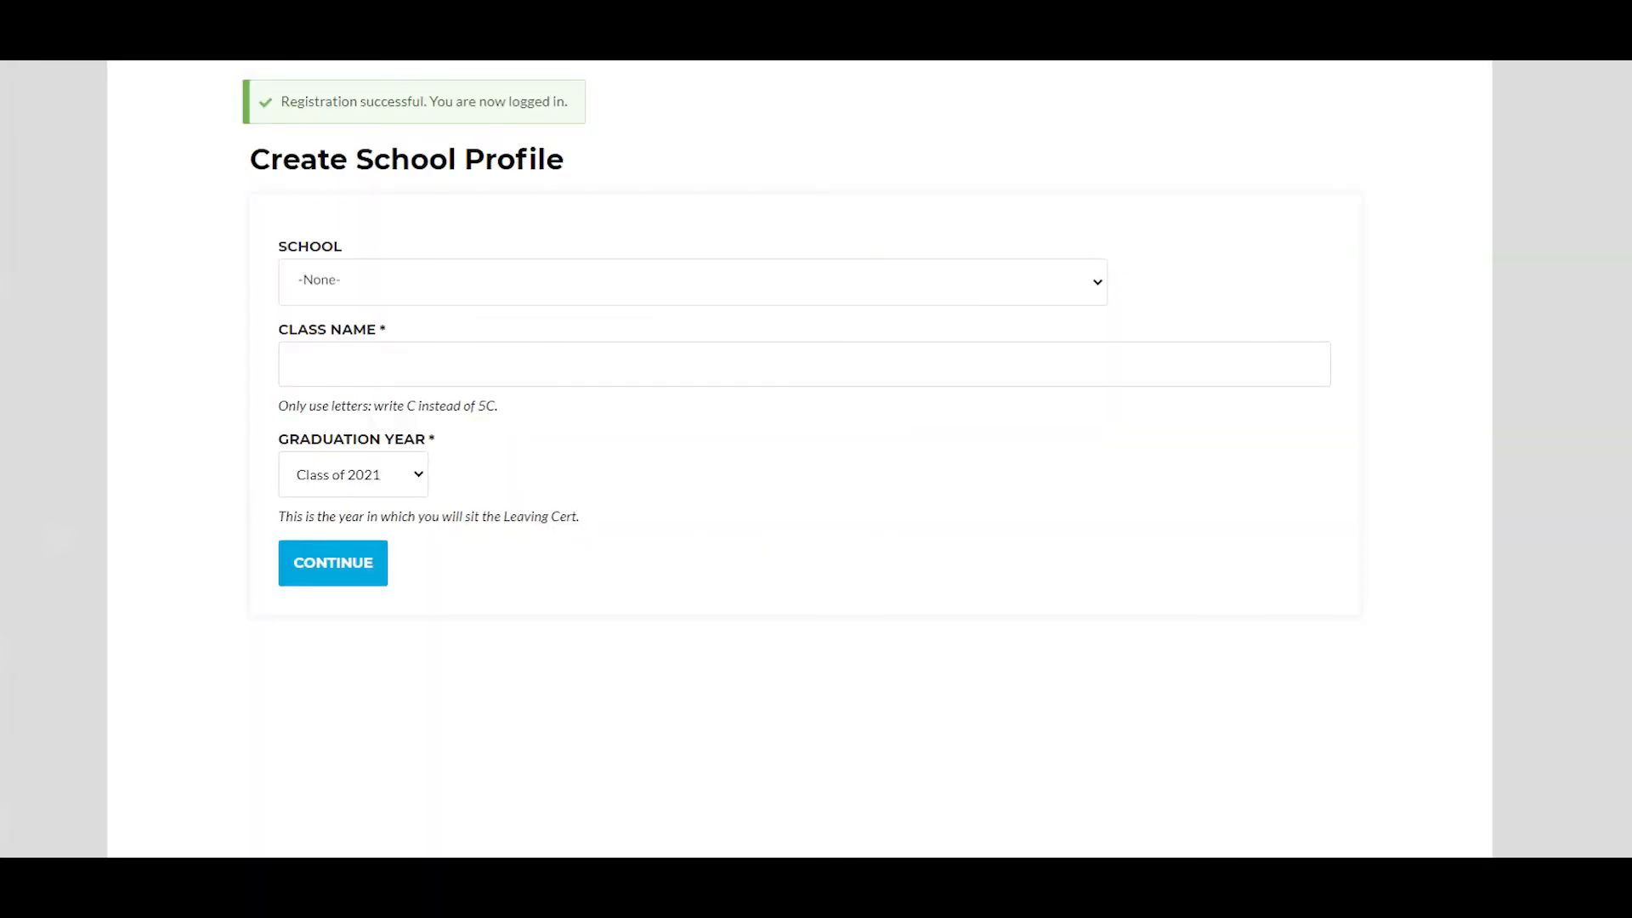
Choose Alexandra College, Milltown, Dublin 6 as the school and continue
{"action": "left_click", "coordinate": [692, 282]}
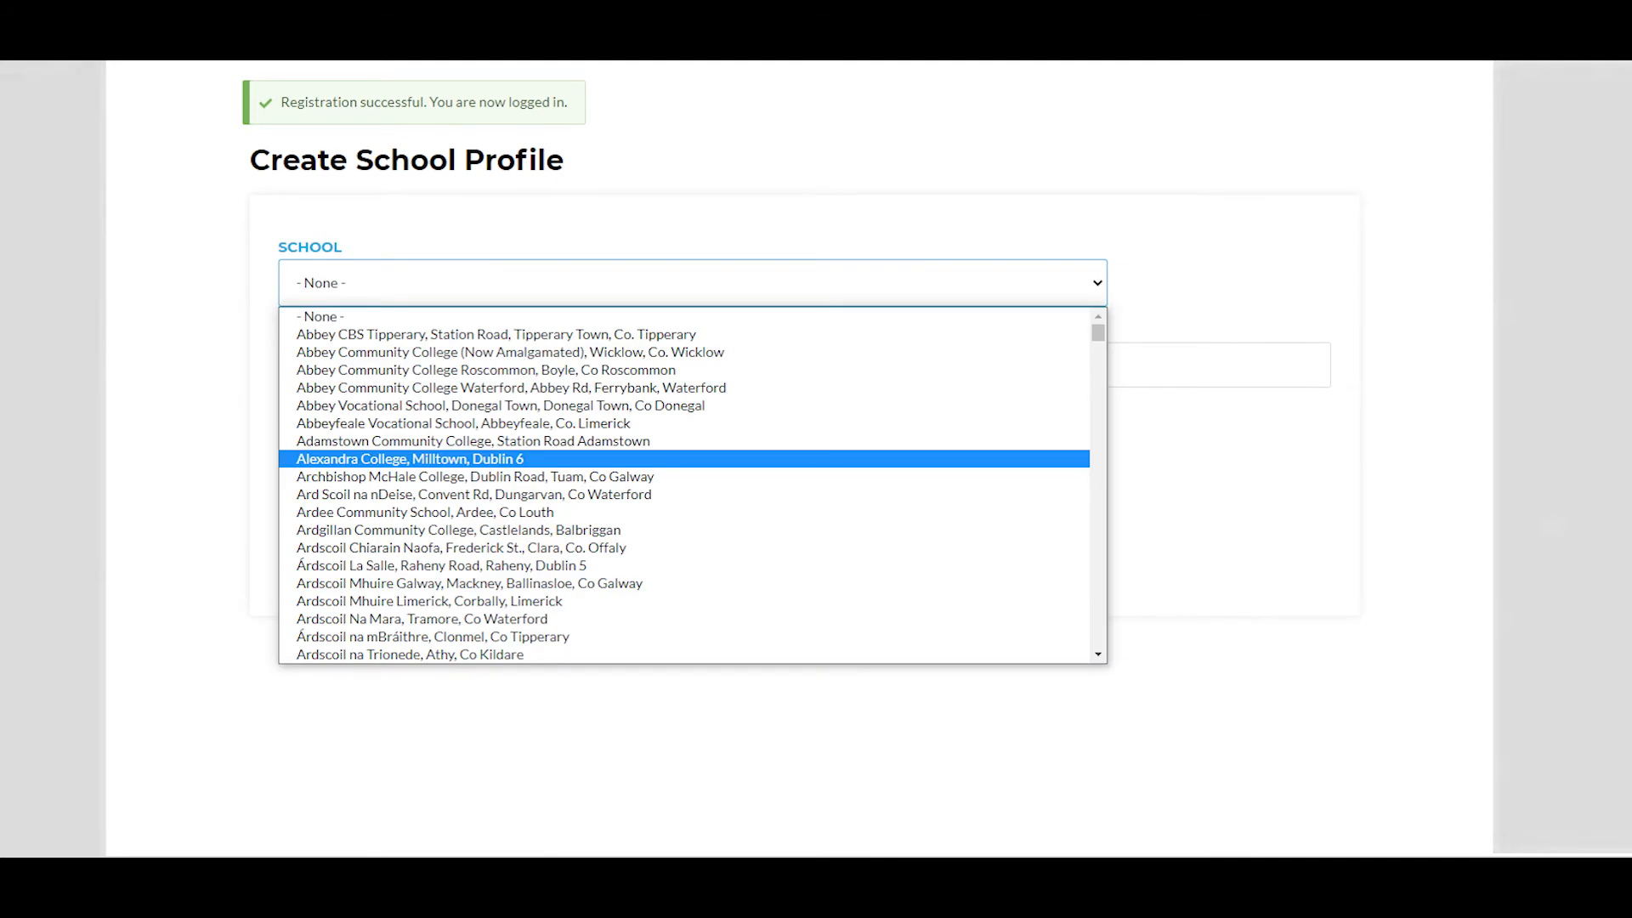
{"action": "left_click", "coordinate": [409, 459]}
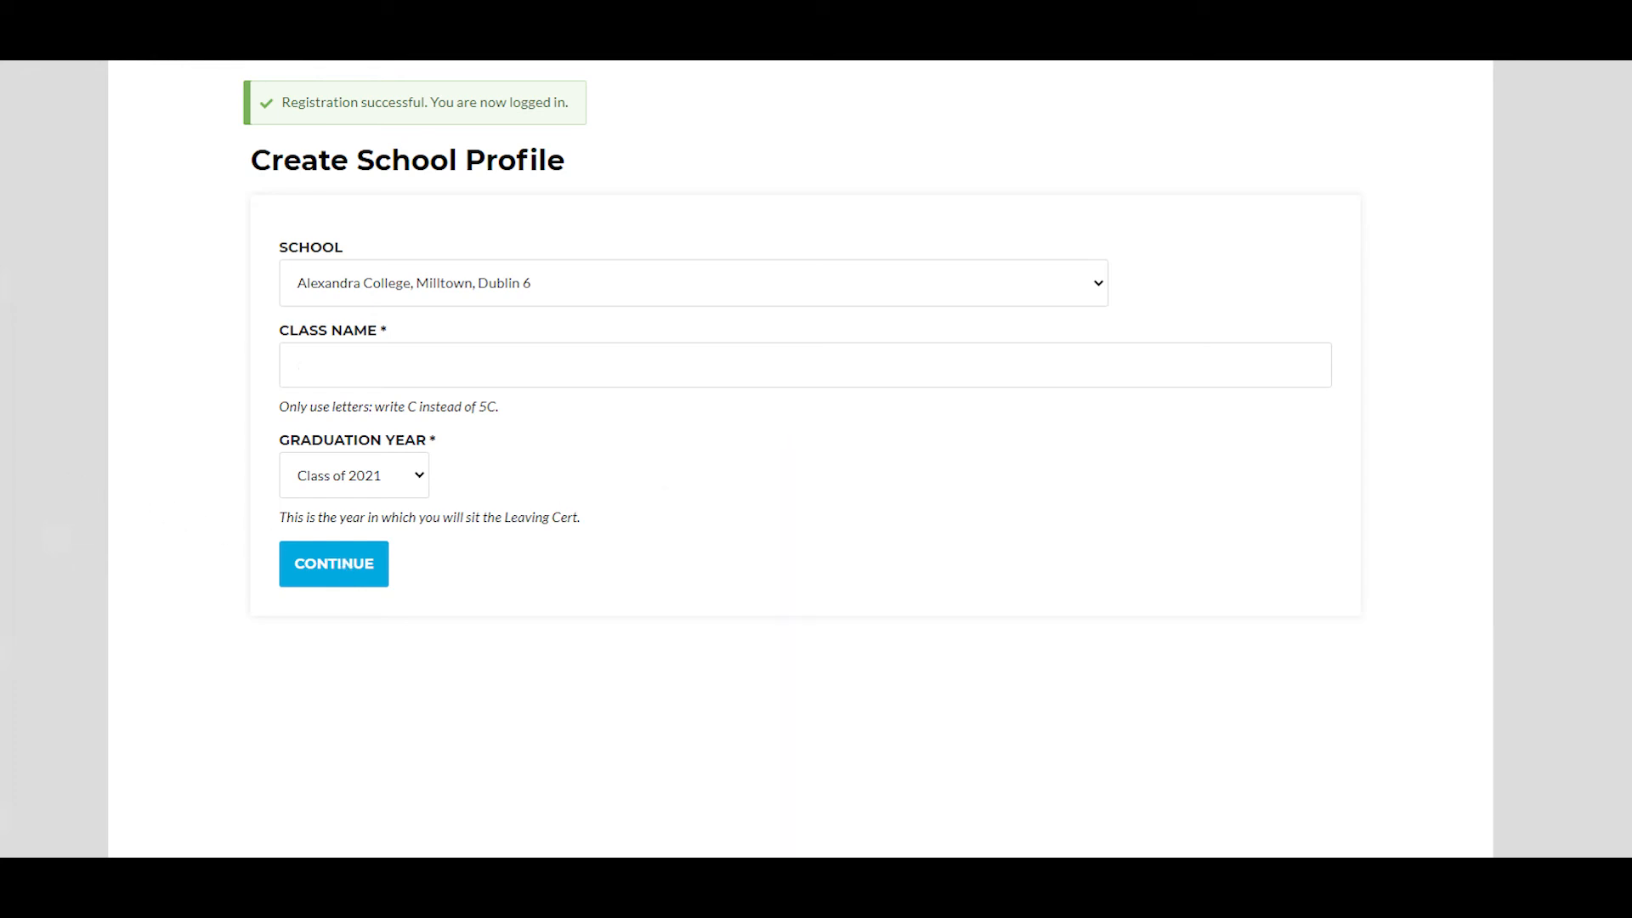
{"action": "left_click", "coordinate": [333, 562]}
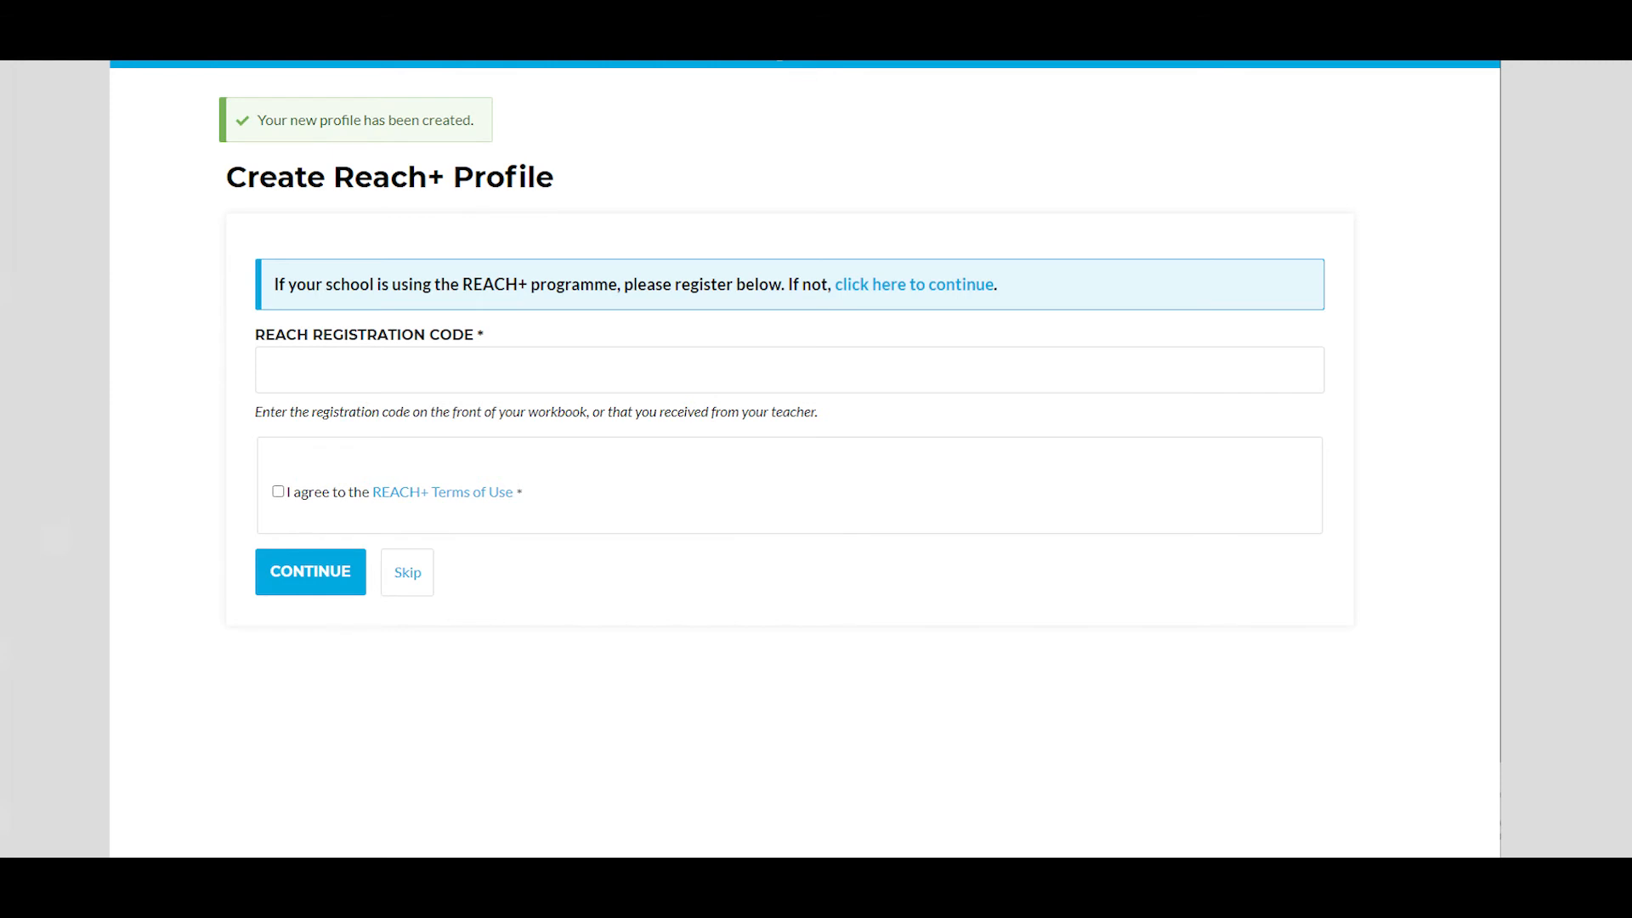
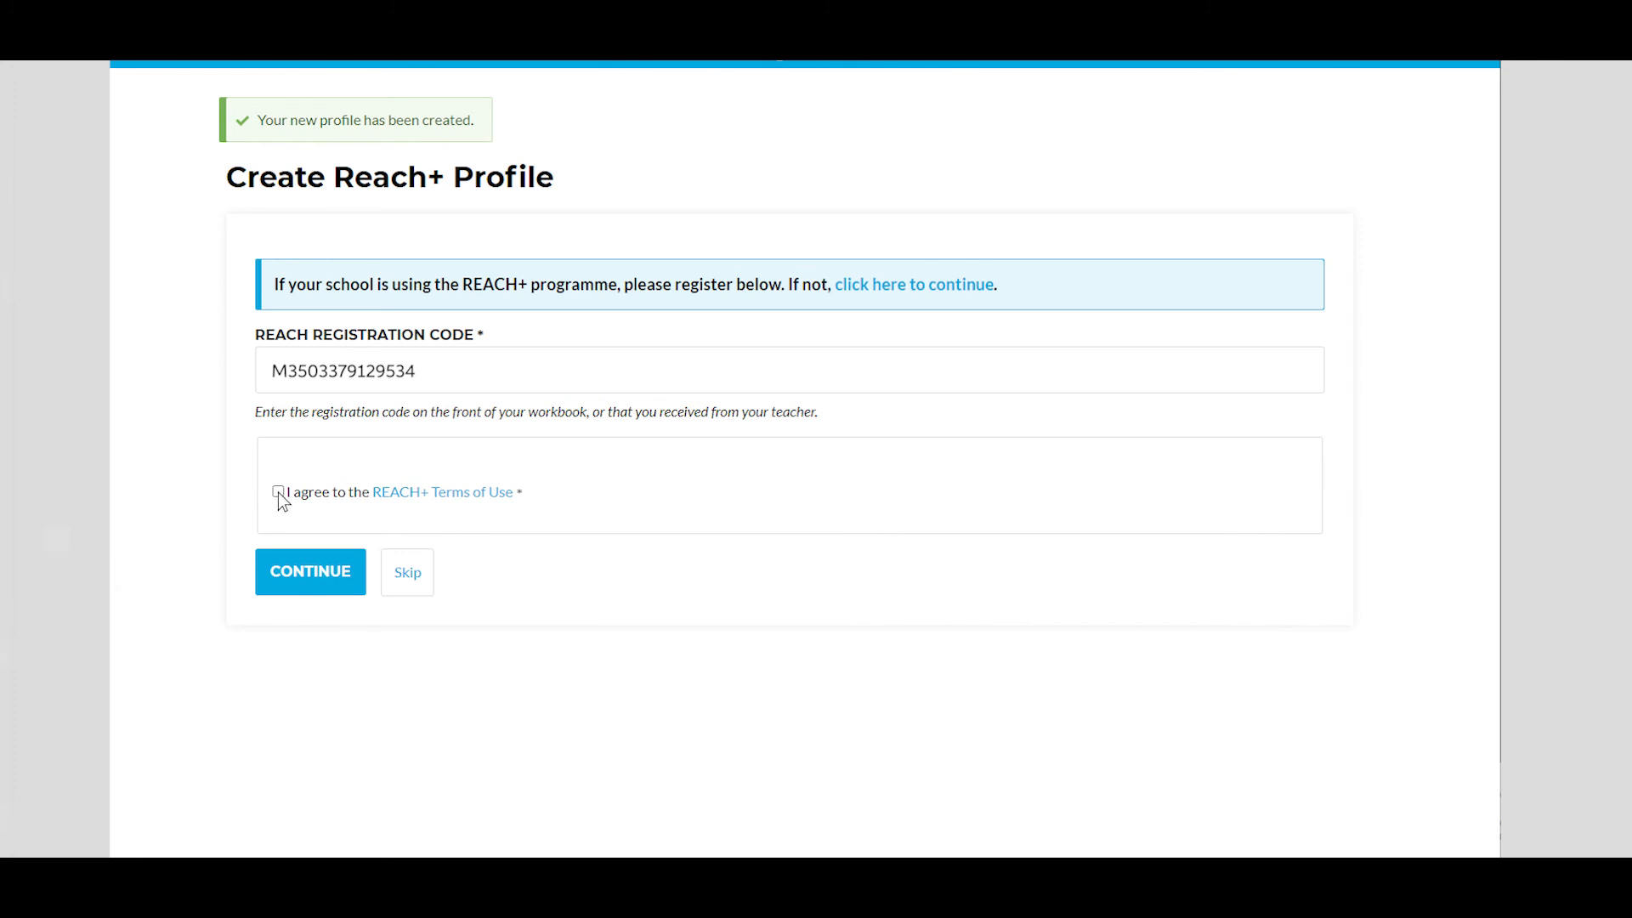
{"action": "left_click", "coordinate": [278, 492]}
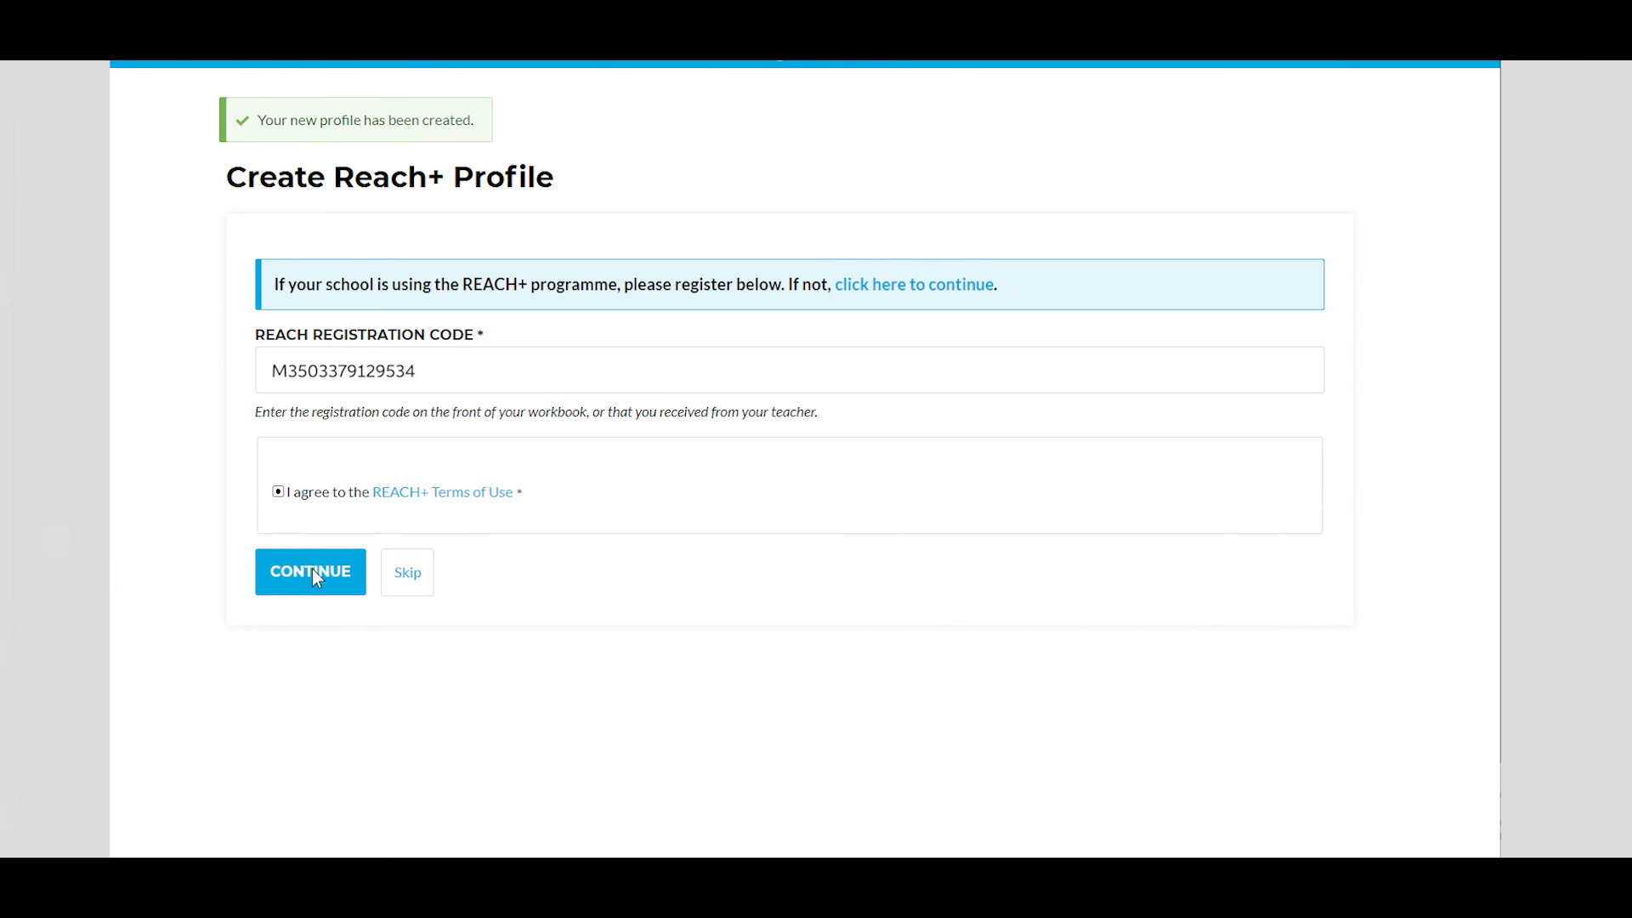
{"action": "left_click", "coordinate": [311, 571]}
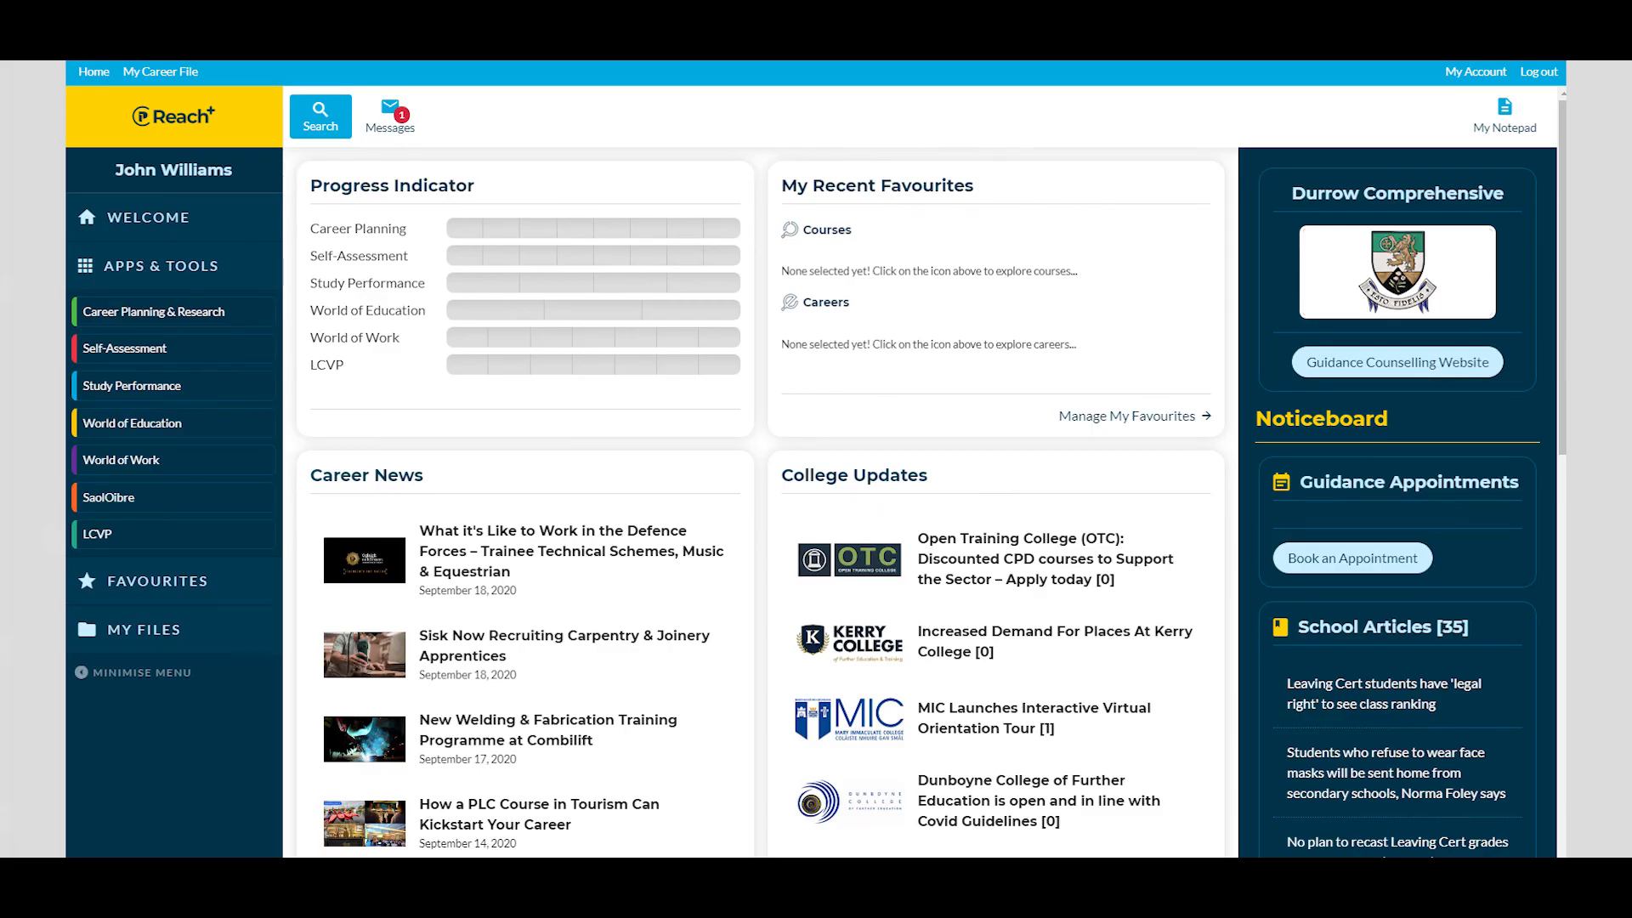